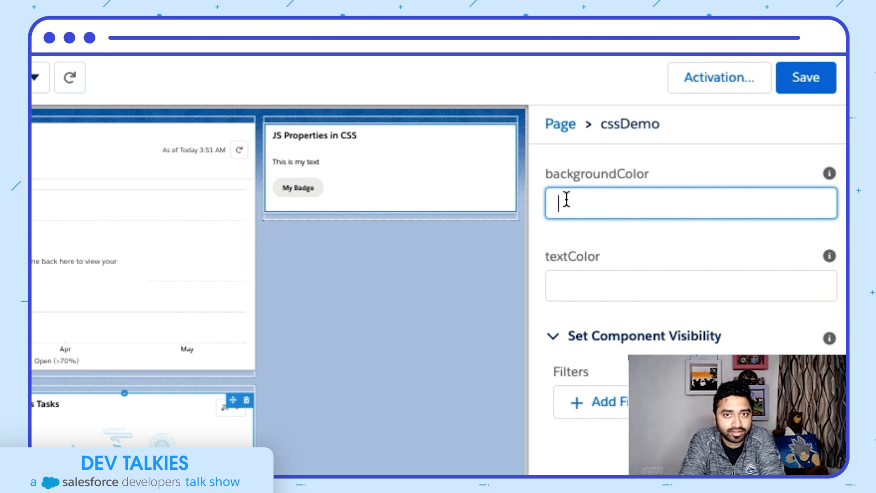
# Enter black as the backgroundColor and white as the textColor for cssDemo.
pyautogui.write('black')
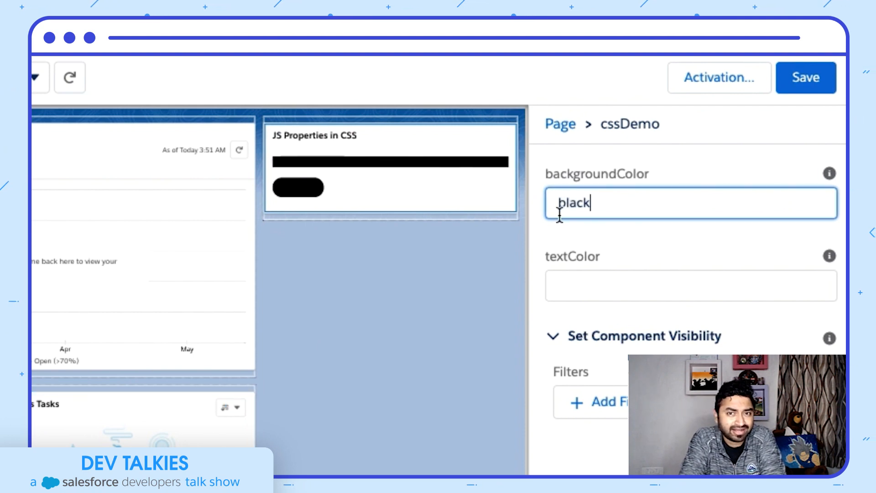
pyautogui.write('whit')
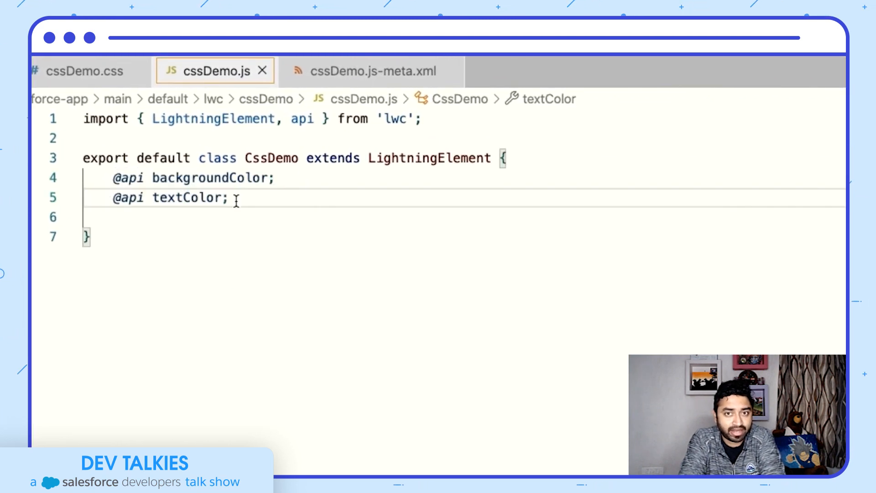
# Review the textColor metadata and the renderedCallback applying colours to the .container style.
pyautogui.click(366, 71)
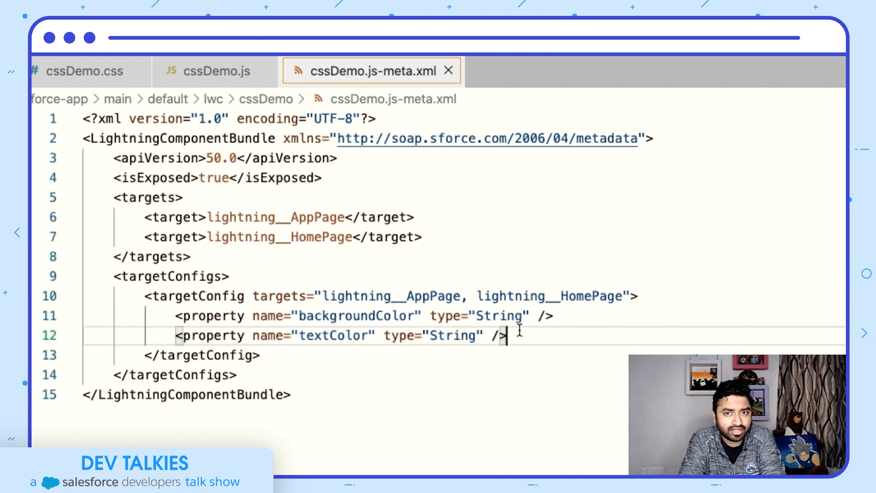
pyautogui.click(218, 71)
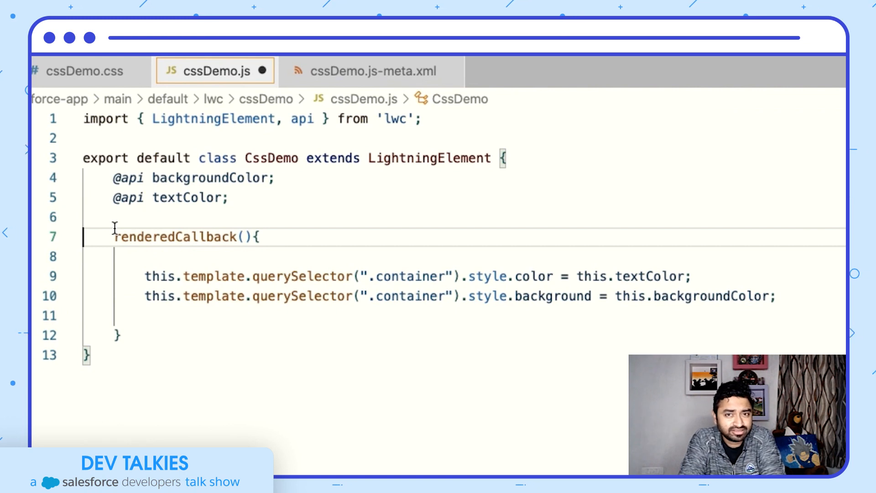
pyautogui.click(84, 71)
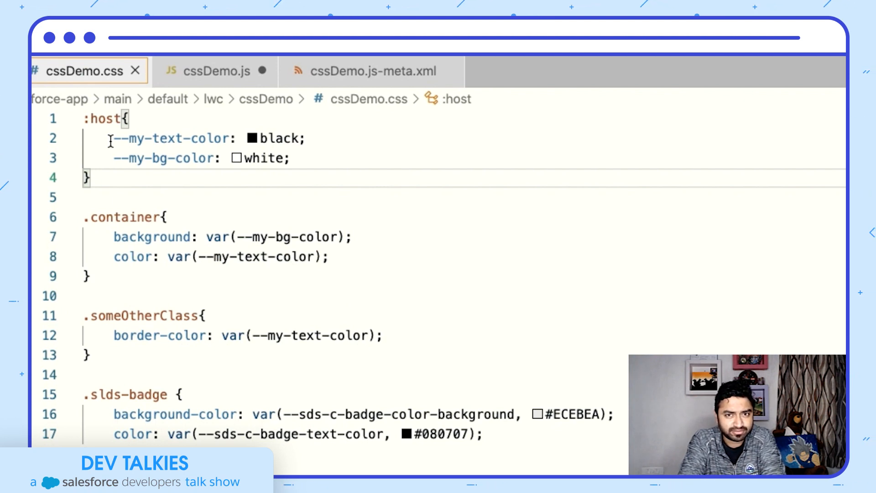
pyautogui.moveTo(113, 138); pyautogui.dragTo(259, 137)
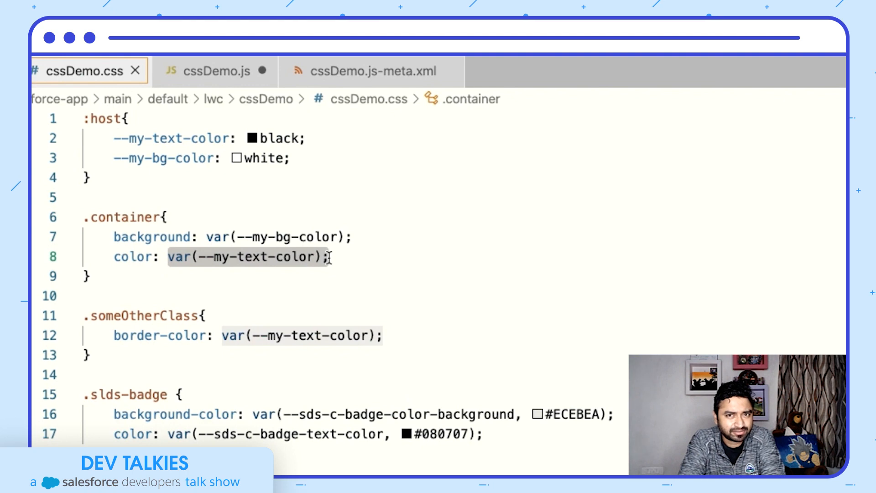
pyautogui.click(215, 71)
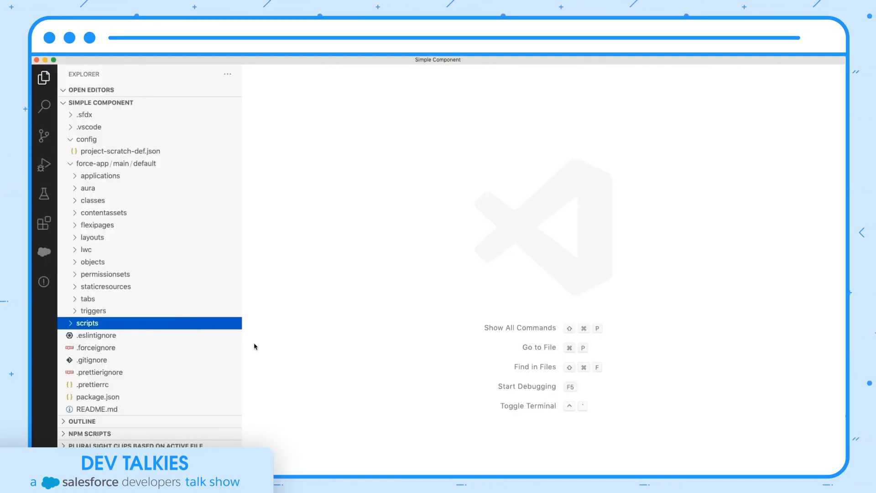
pyautogui.moveTo(199, 327)
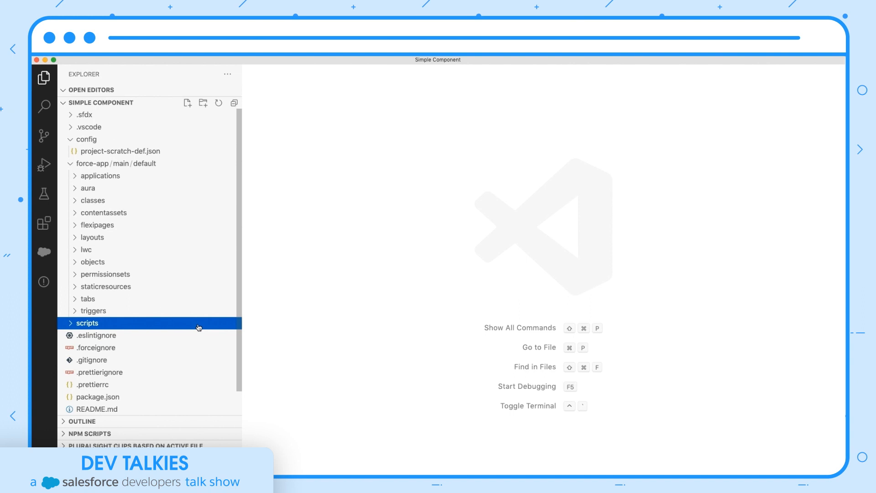
# Open scripts/apex/setDebugMode.apex and select its user update statement.
pyautogui.click(88, 322)
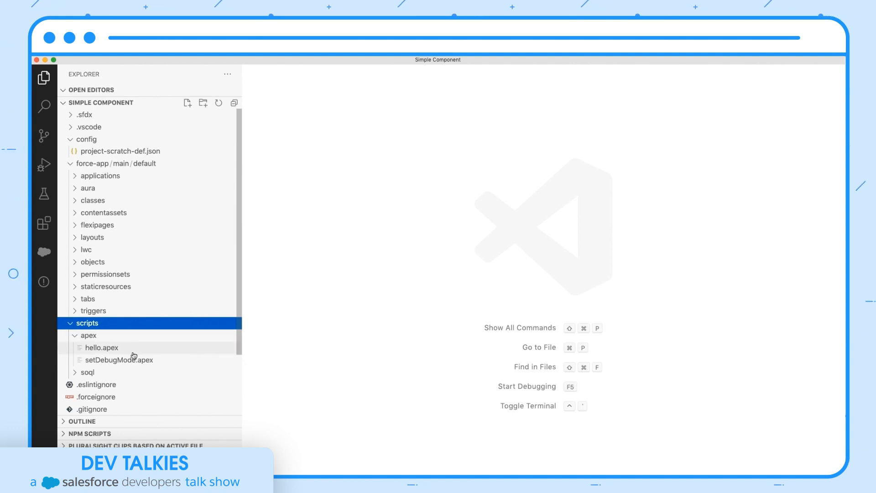
pyautogui.doubleClick(118, 360)
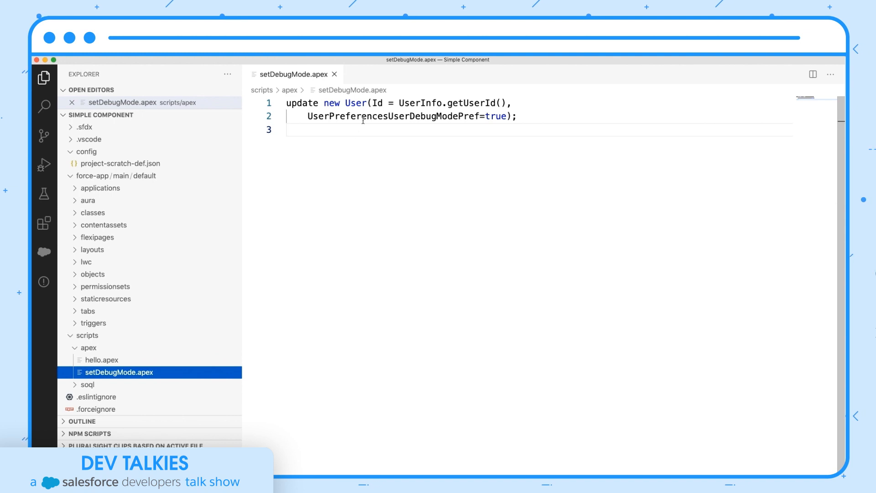
pyautogui.moveTo(371, 103); pyautogui.dragTo(442, 103)
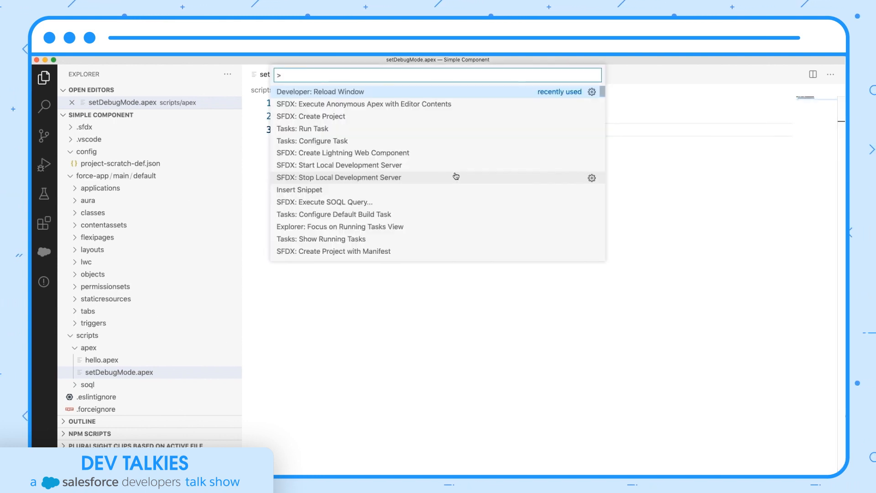
pyautogui.write('apex')
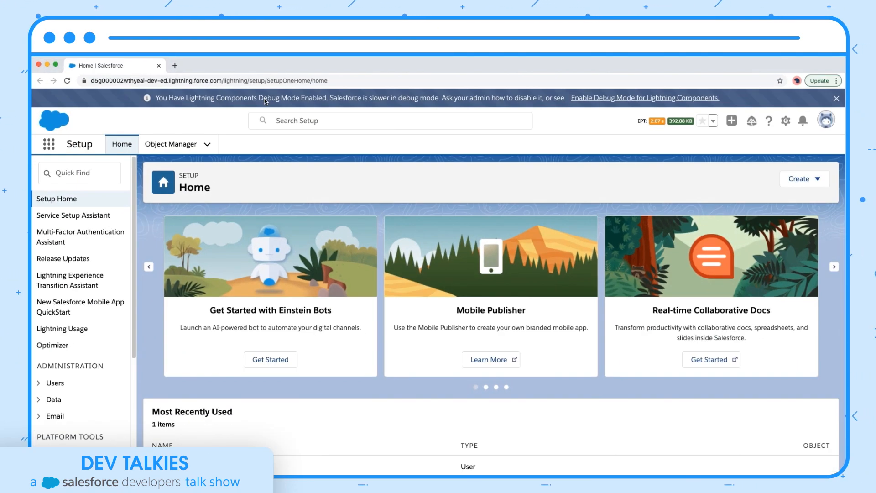
# Find "debug" in Quick Find and view the Lightning Components Debug Mode users page.
pyautogui.click(79, 172)
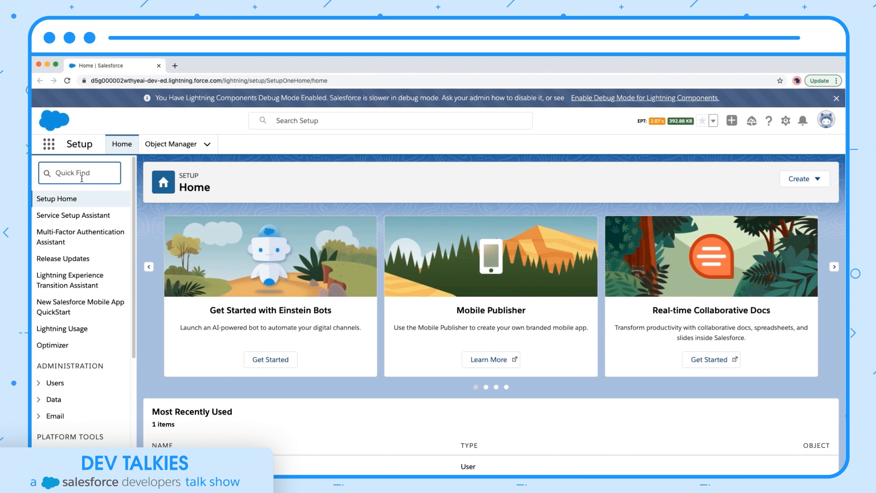
pyautogui.write('debug')
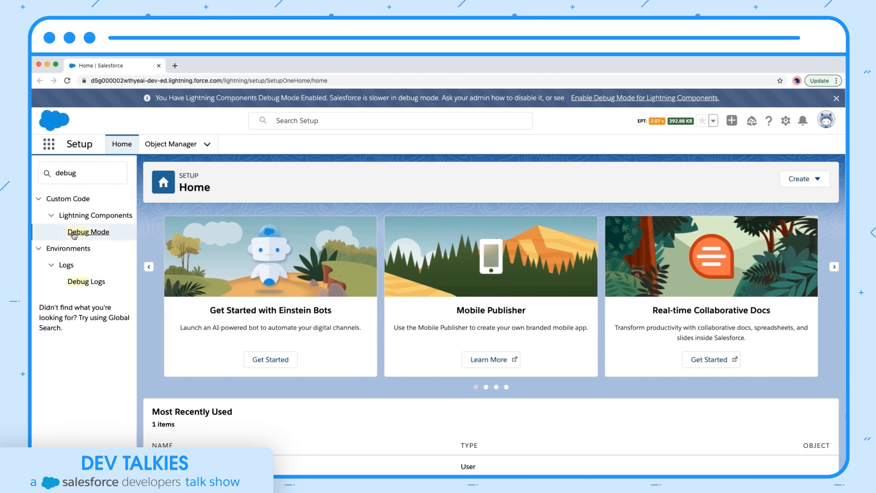
pyautogui.click(88, 232)
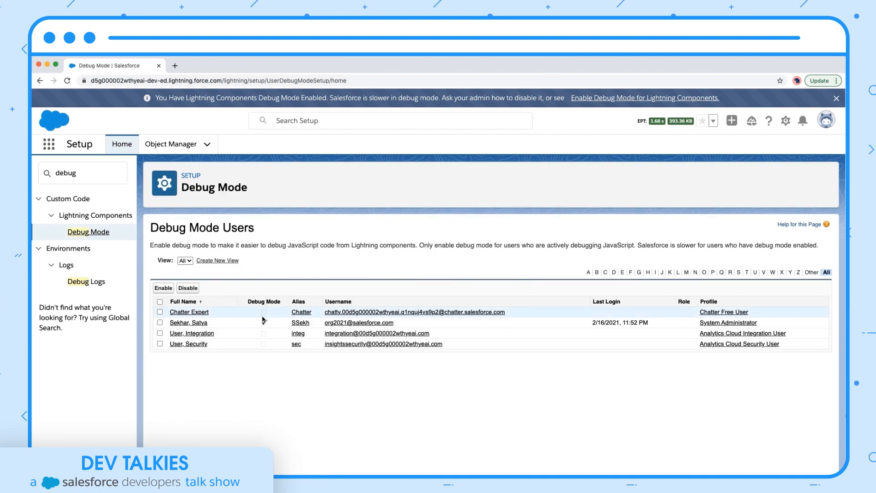
pyautogui.click(264, 322)
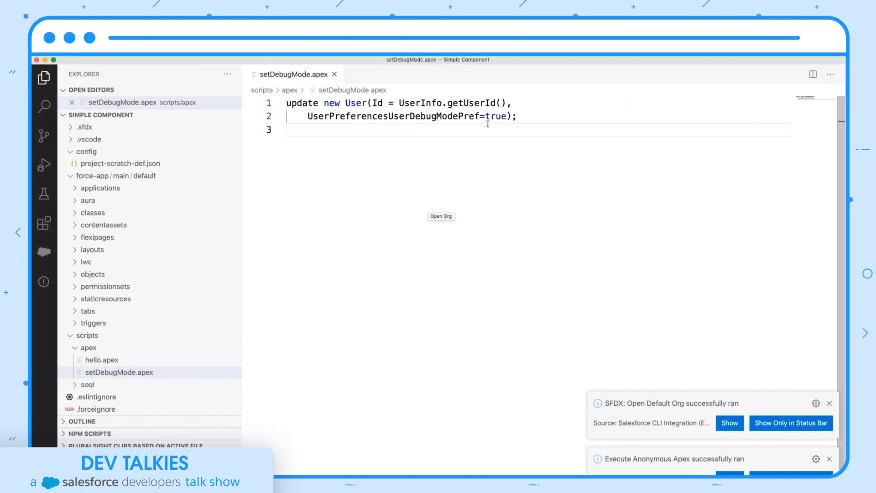
# Change the debug-mode preference to false and run the script as anonymous Apex.
pyautogui.write('f')
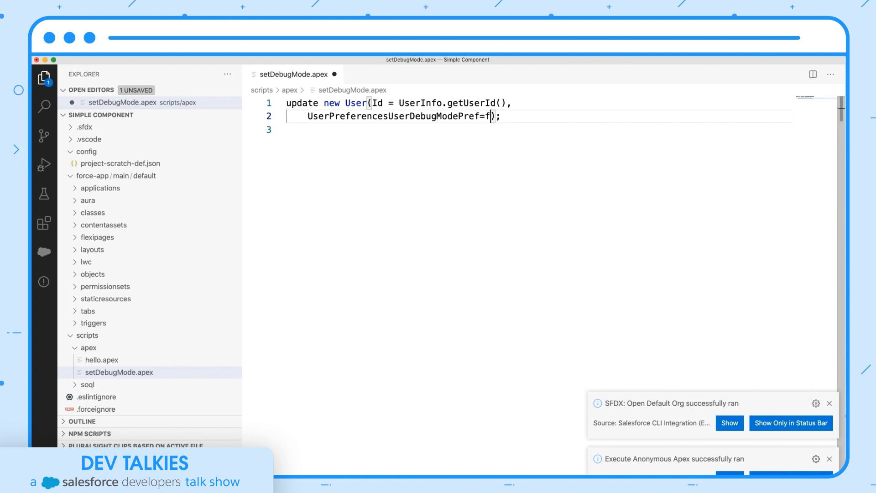
pyautogui.write('alse')
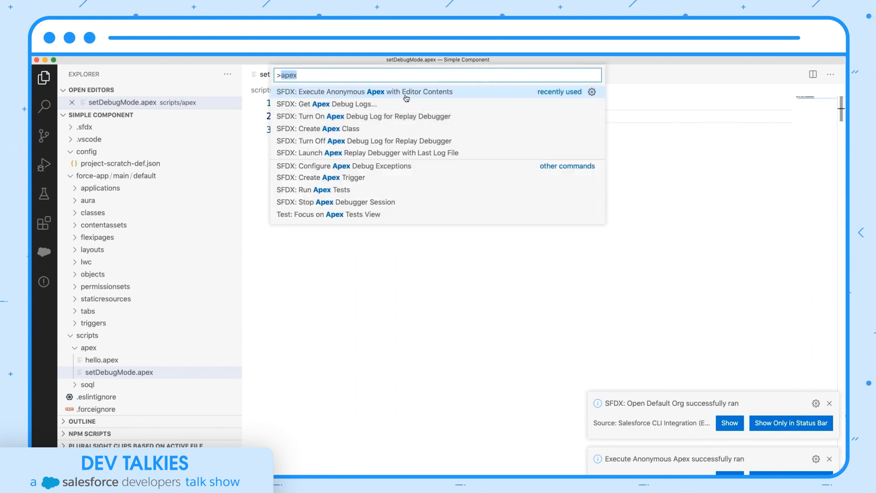
pyautogui.click(364, 91)
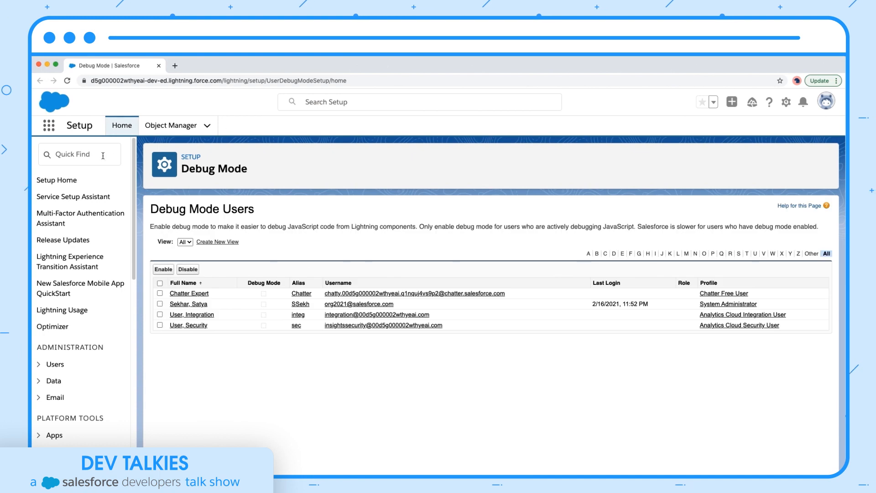
# Filter Quick Find by "debug" to review Debug Mode Users, then start a new browser tab.
pyautogui.write('d')
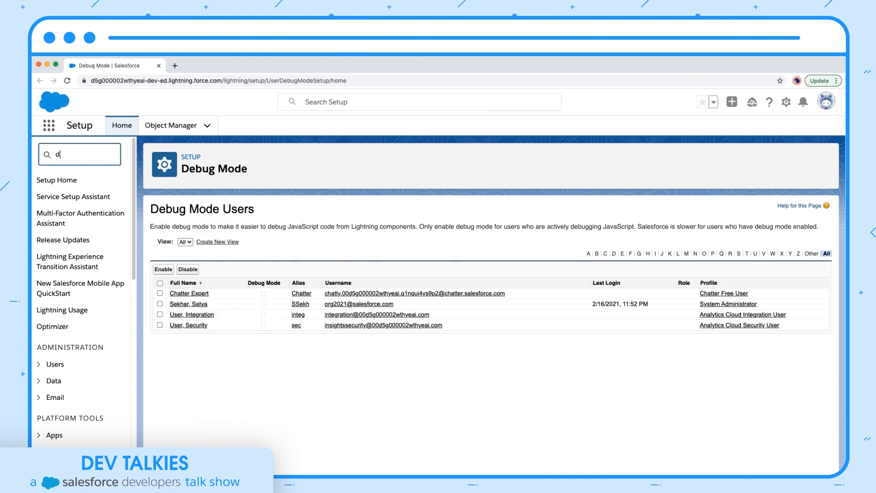
pyautogui.write('ebug')
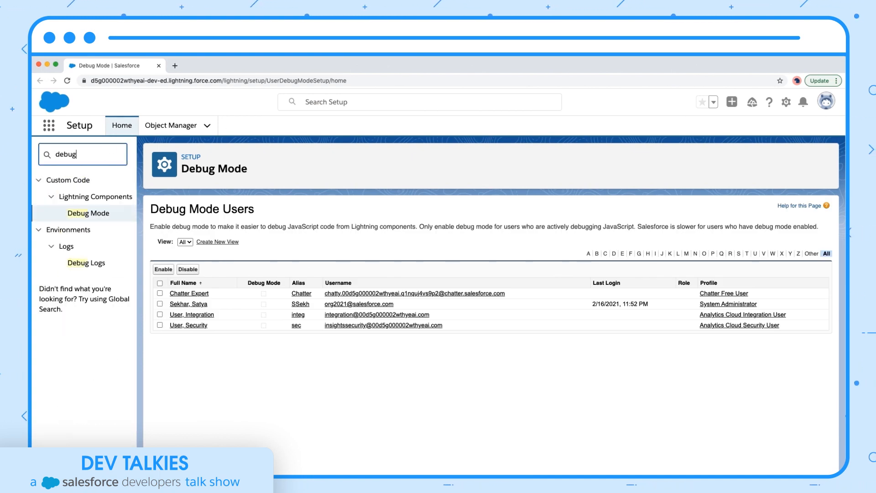
pyautogui.moveTo(273, 308)
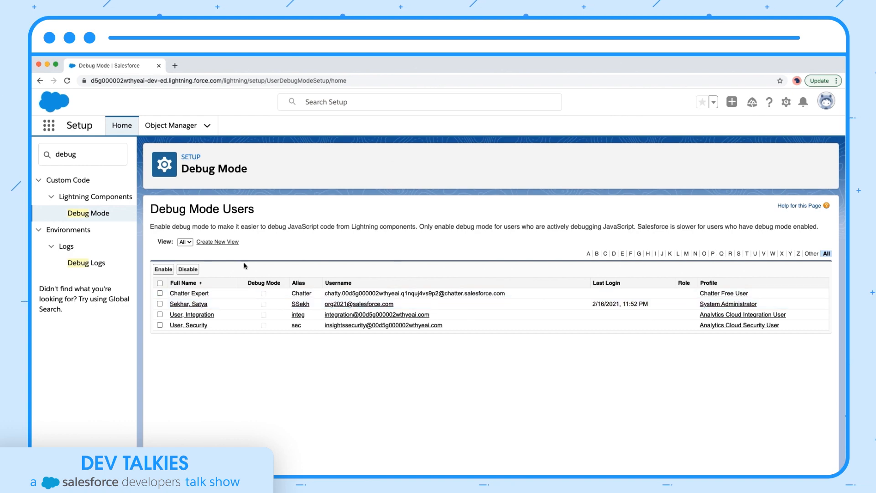
pyautogui.click(276, 66)
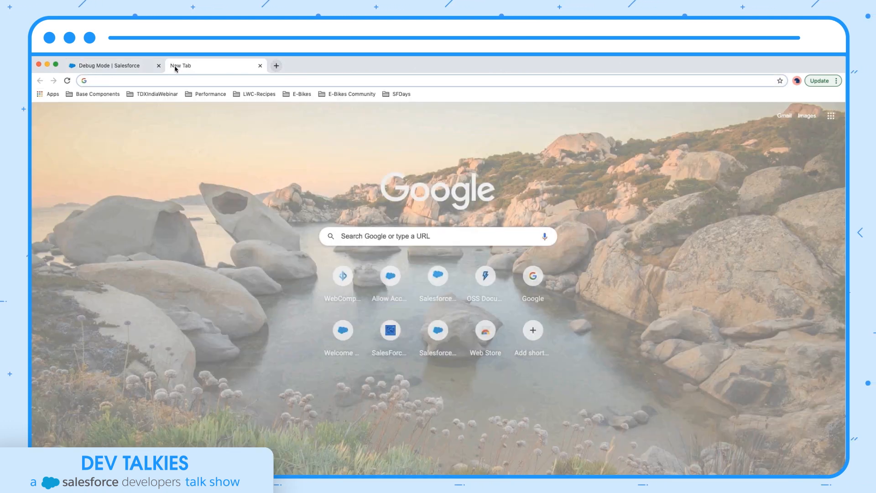
# Search "user object in salesforce", open the User reference and search in-page for "visua".
pyautogui.write('user object in salesforce')
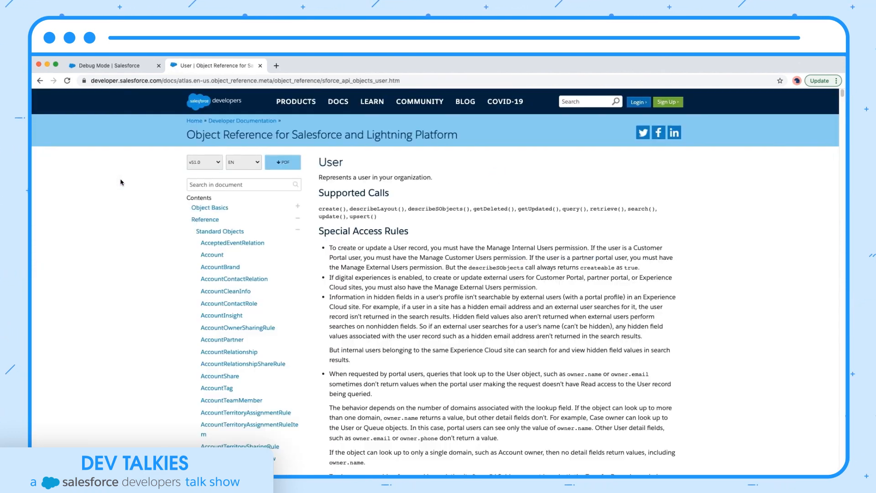
pyautogui.doubleClick(329, 163)
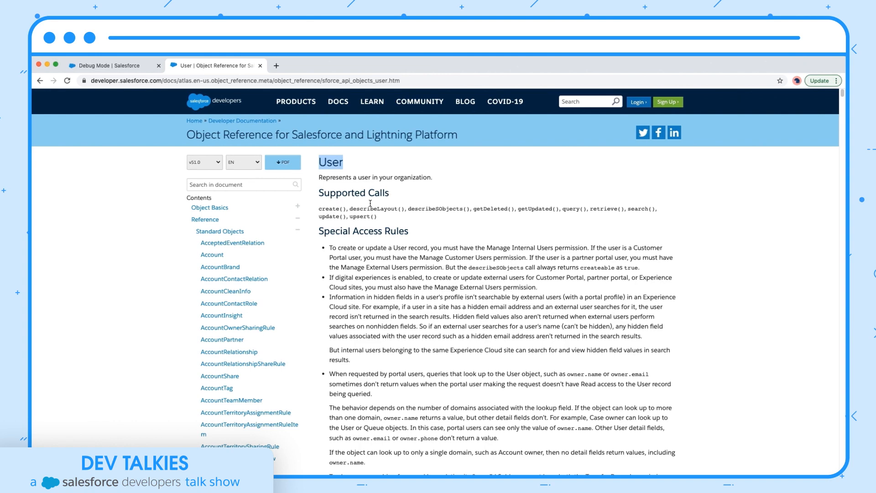
pyautogui.write('visual')
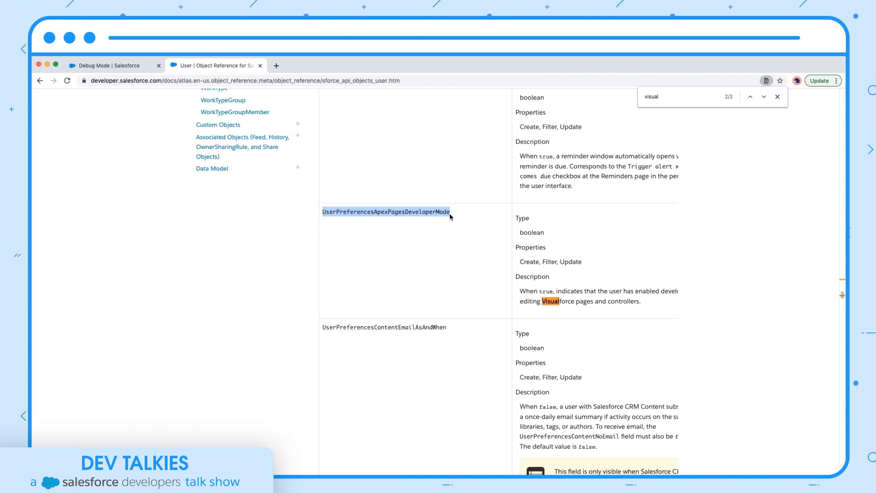
pyautogui.moveTo(444, 292)
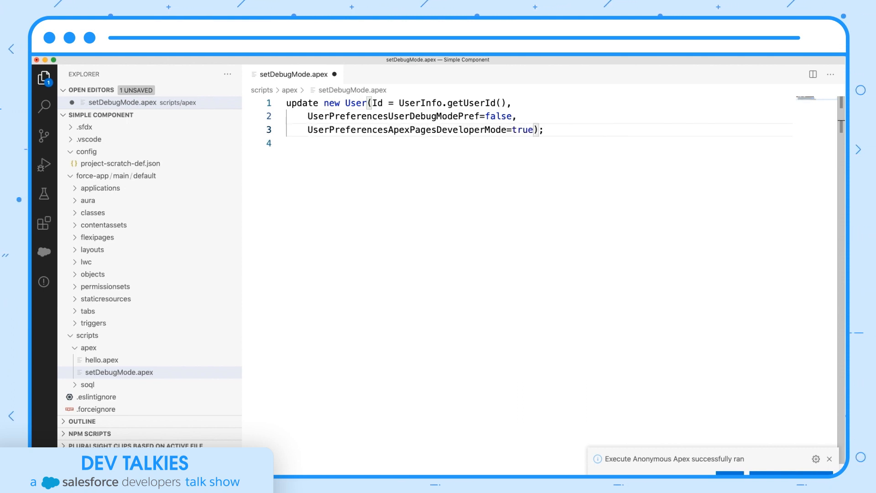
# Run the updated script via SFDX: Execute Anonymous Apex and return to the Setup tab.
pyautogui.write('apex')
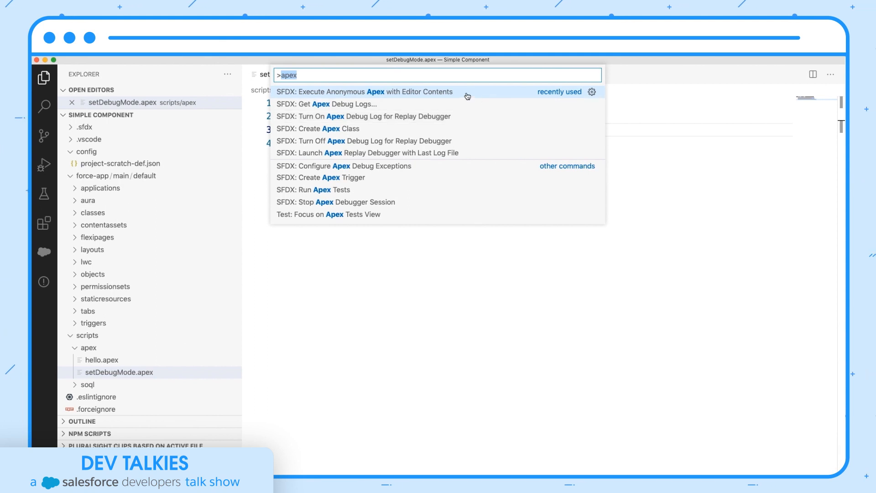
pyautogui.click(364, 91)
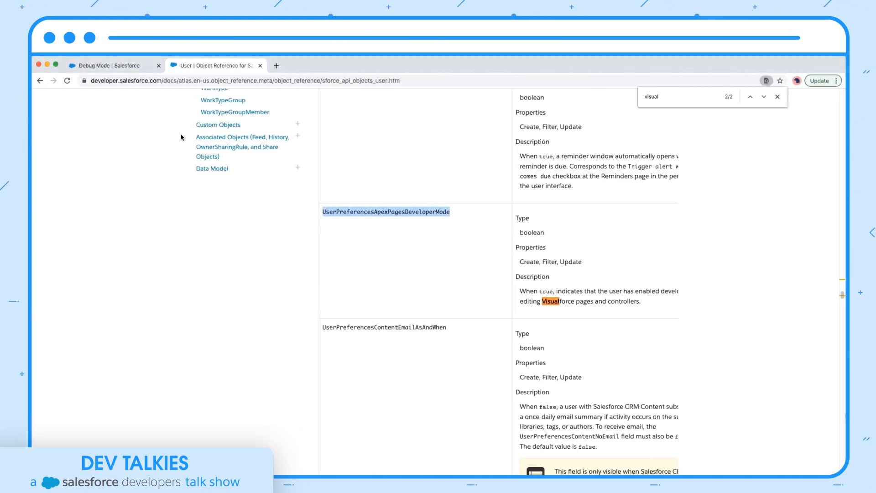
pyautogui.click(109, 66)
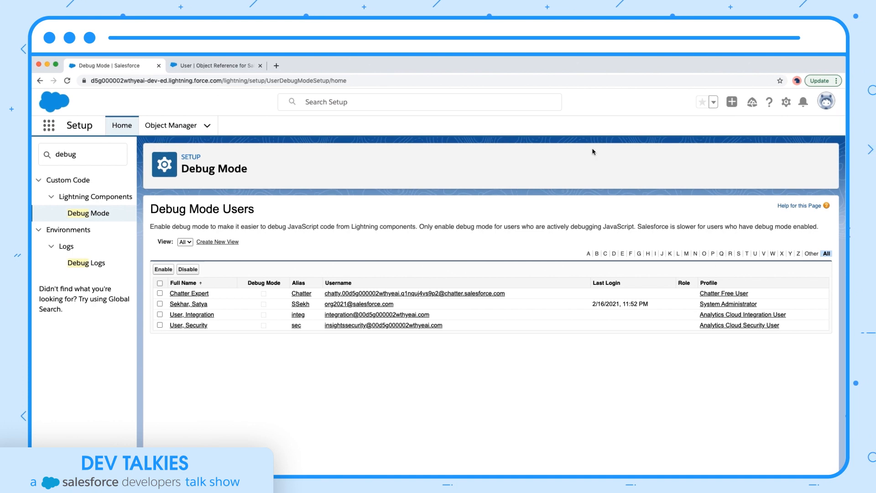
# Open Settings > Advanced User Details and check the Development Mode and Debug Mode boxes.
pyautogui.click(826, 102)
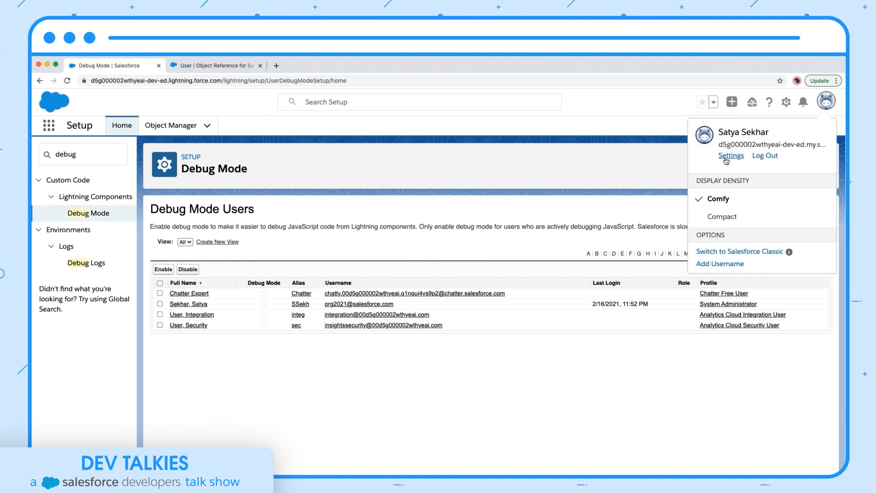
pyautogui.click(731, 155)
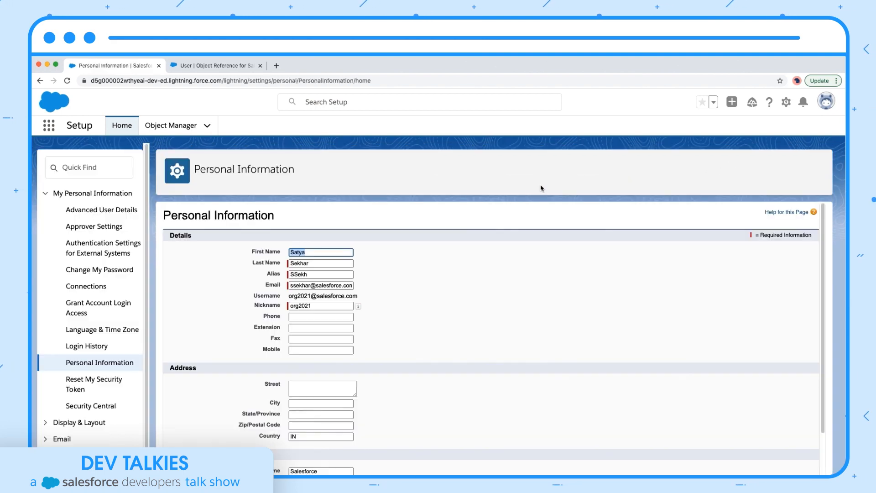
pyautogui.moveTo(101, 210)
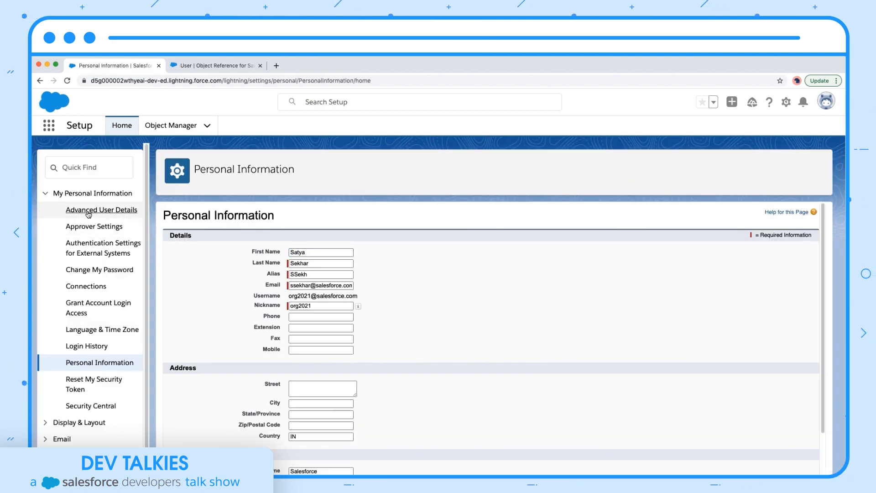
pyautogui.click(101, 210)
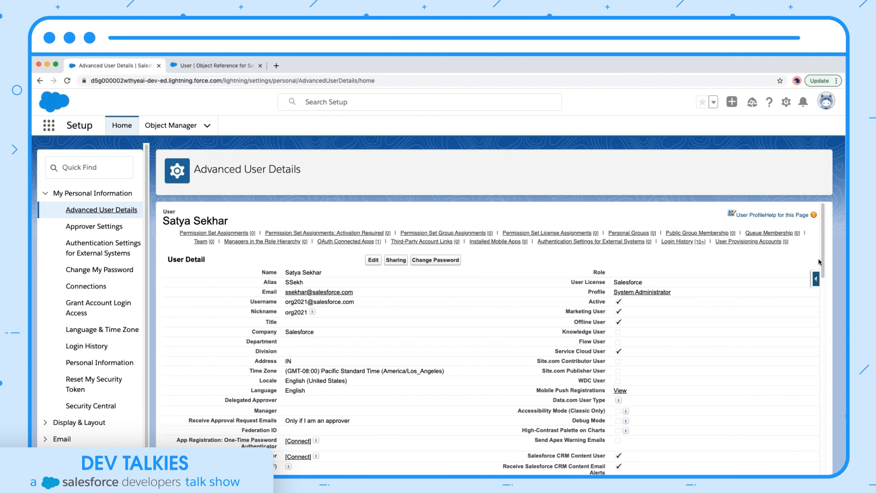
pyautogui.scroll(-3)
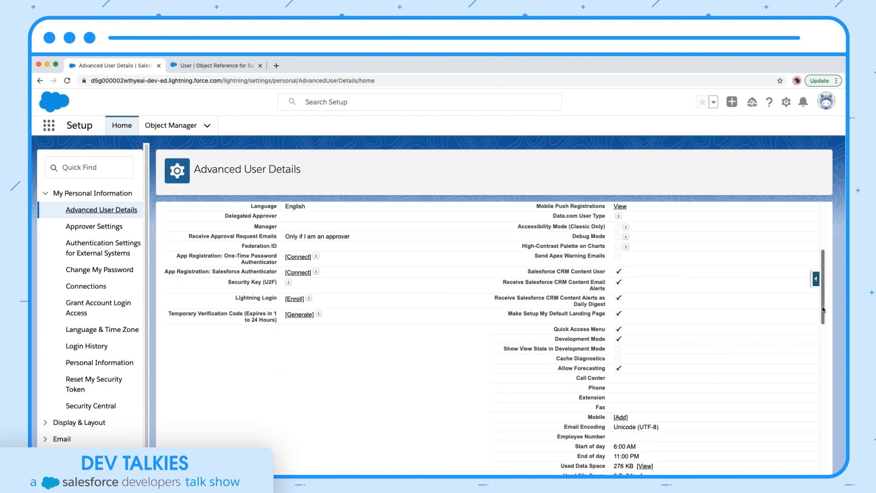